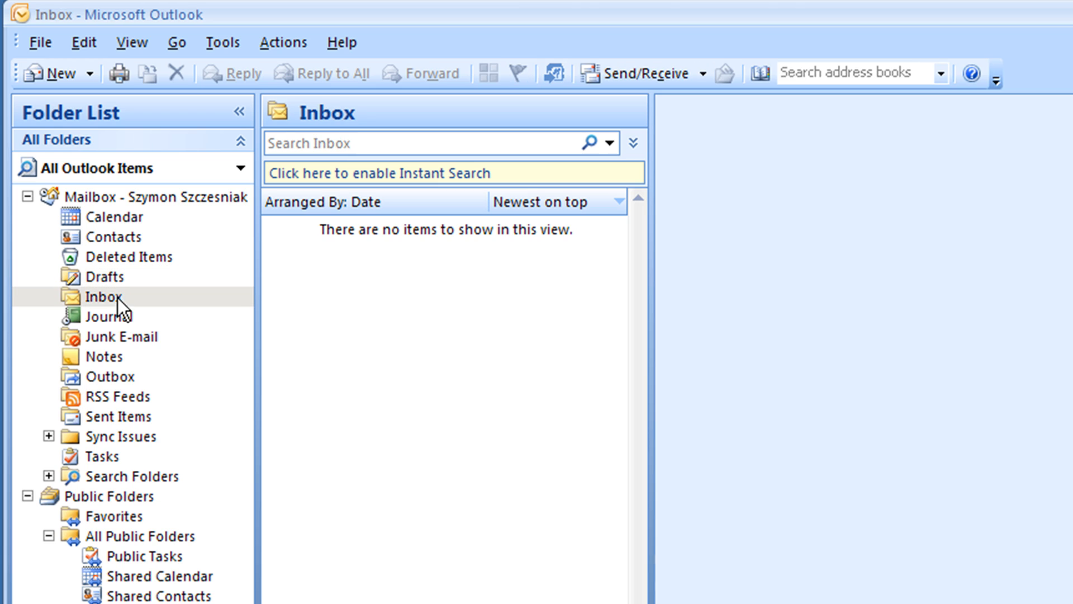
{"action": "mouse_move", "coordinate": [180, 352]}
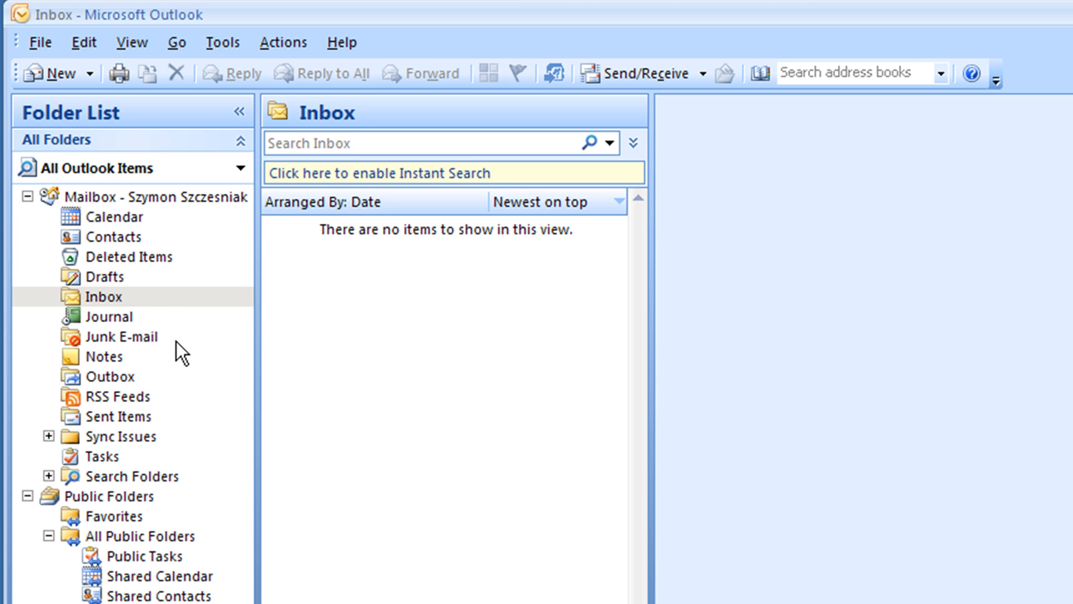
{"action": "mouse_move", "coordinate": [337, 348]}
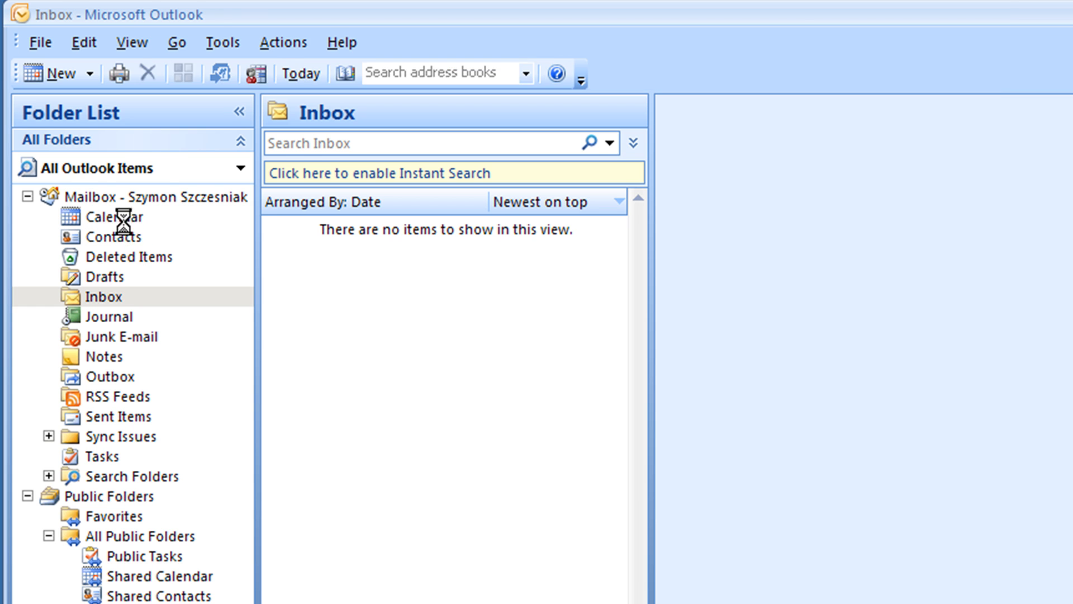
- View the personal mailbox Calendar, then the public Shared Calendar's five entries for July 25–29, 2011
{"action": "left_click", "coordinate": [115, 216]}
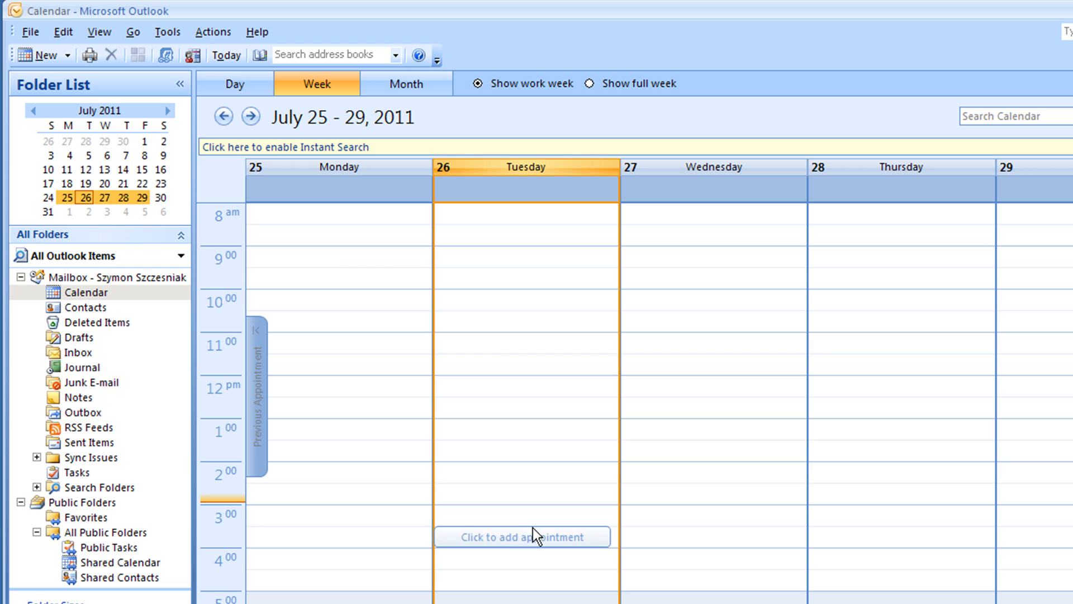
{"action": "mouse_move", "coordinate": [170, 597]}
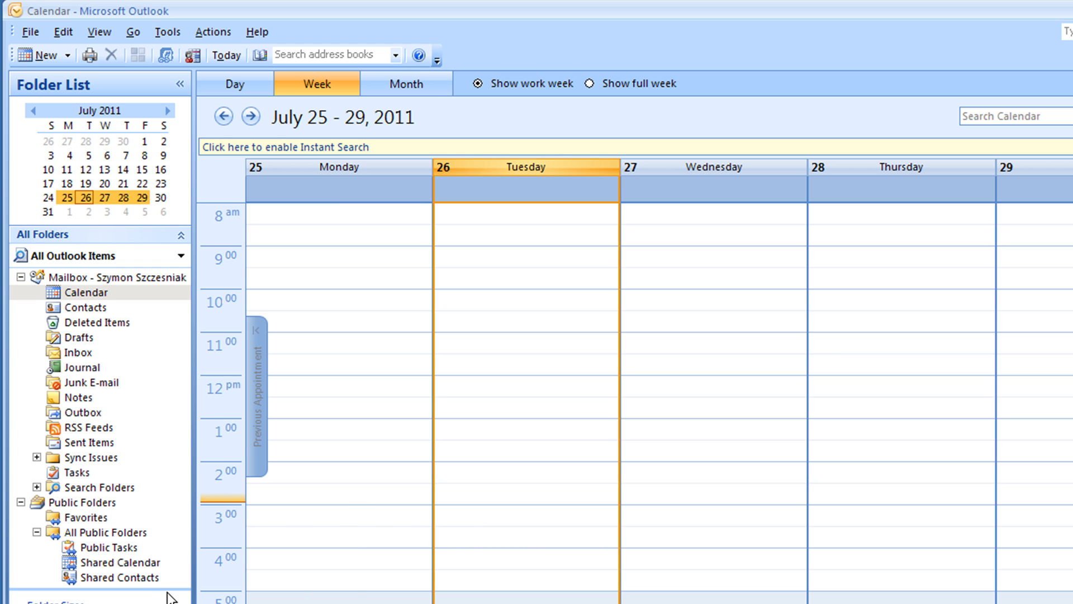
{"action": "left_click", "coordinate": [120, 562]}
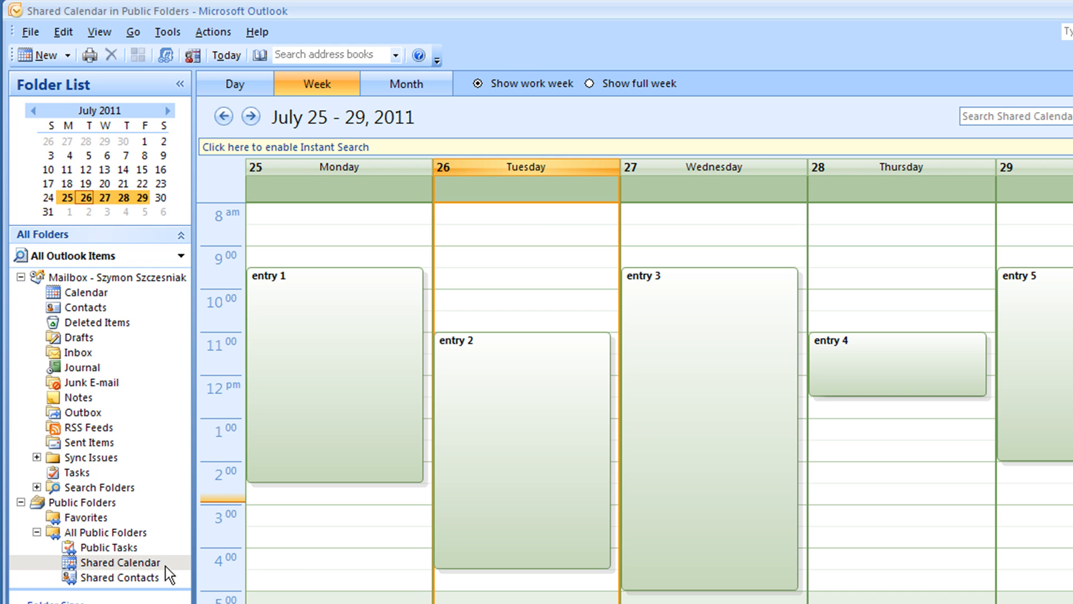
{"action": "mouse_move", "coordinate": [794, 568]}
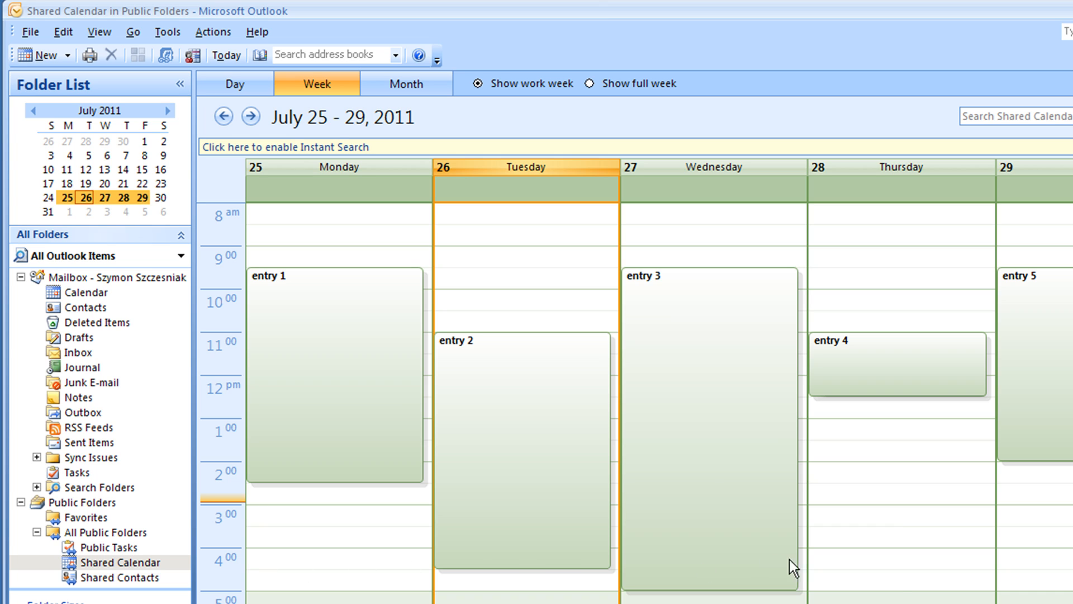
{"action": "mouse_move", "coordinate": [857, 569]}
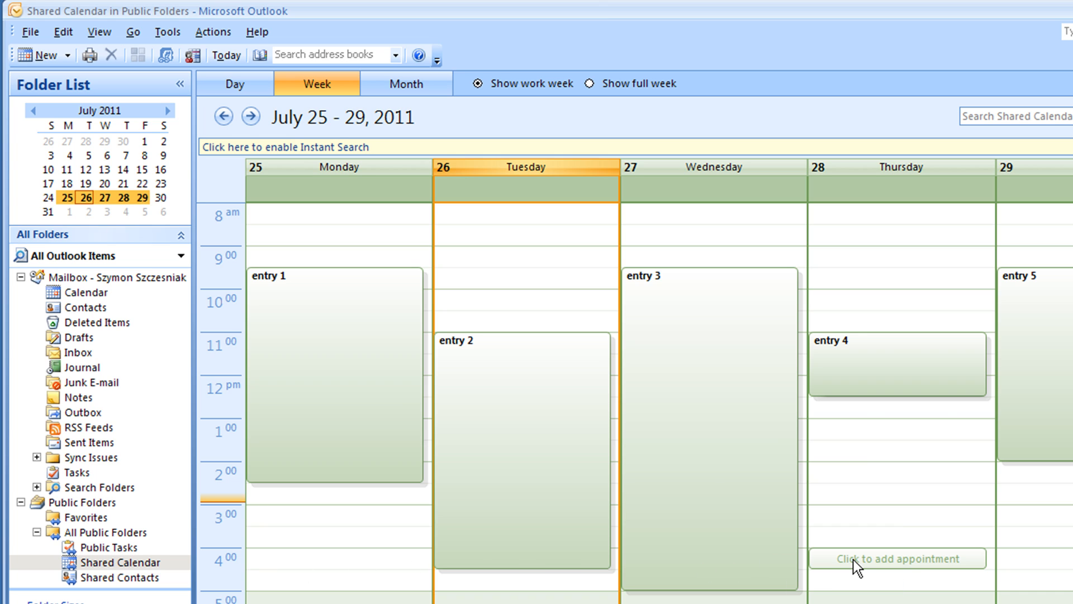
{"action": "mouse_move", "coordinate": [82, 562]}
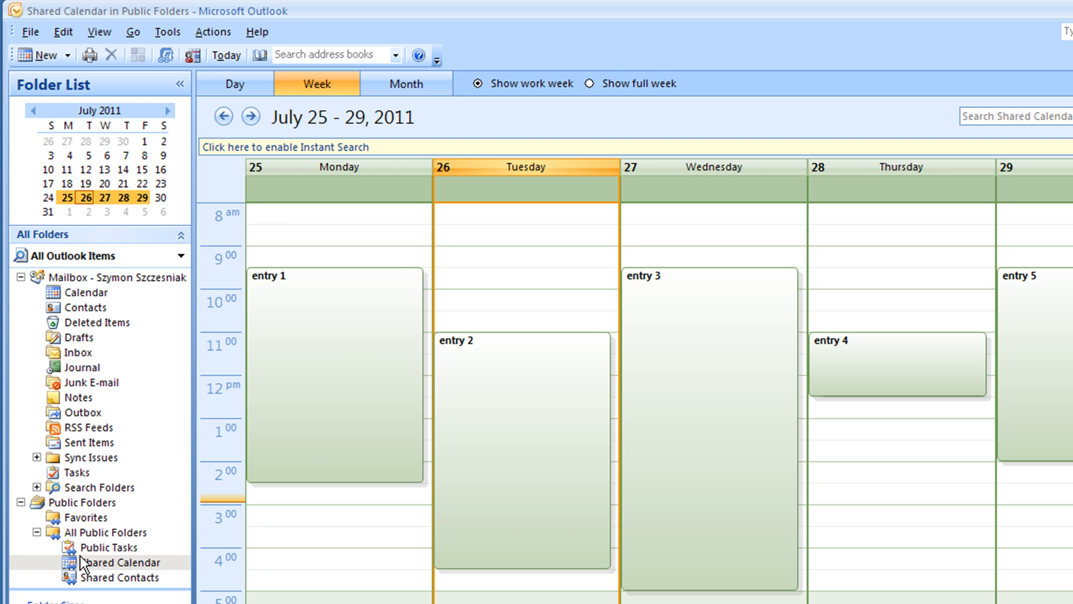
{"action": "mouse_move", "coordinate": [84, 298]}
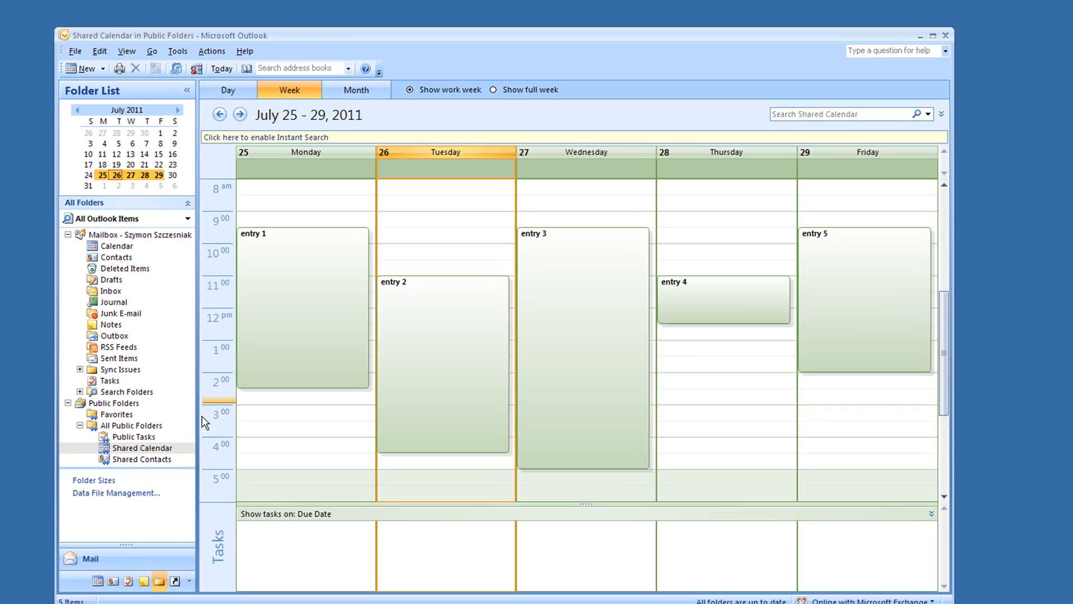
- Create a new task named 'sync' of type 'Two-way synchronization: Folder Ring'
{"action": "left_click", "coordinate": [931, 36]}
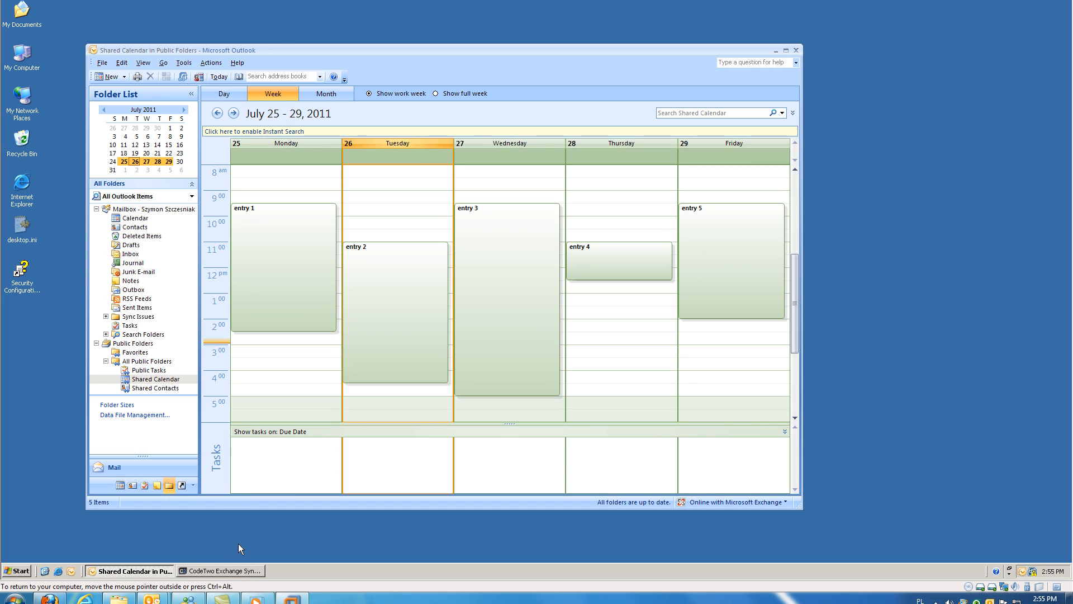
{"action": "left_click", "coordinate": [220, 570]}
{"action": "type", "text": "s"}
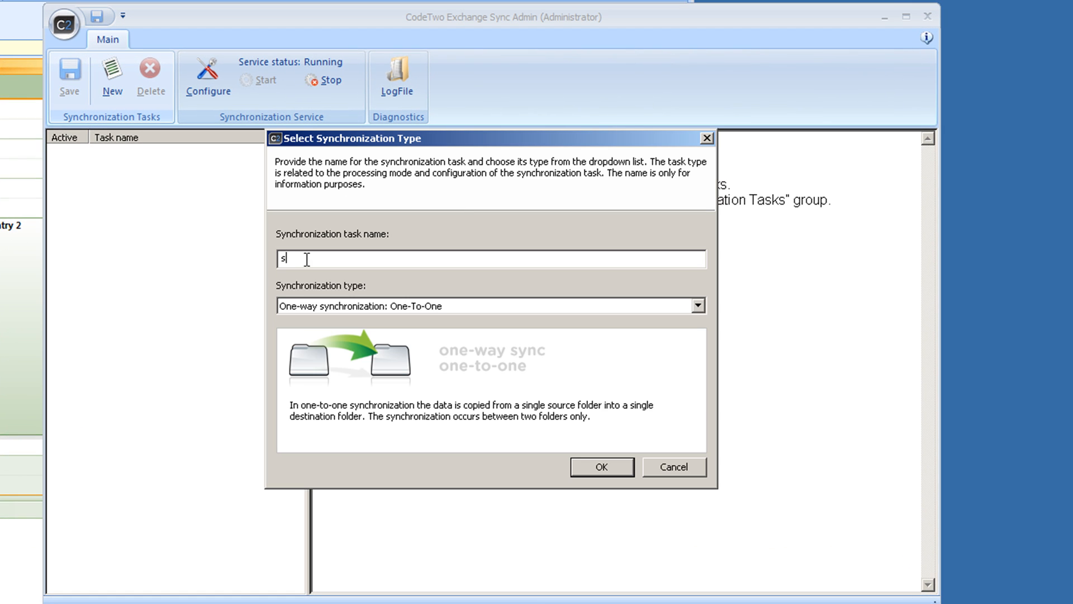
{"action": "left_click", "coordinate": [696, 305]}
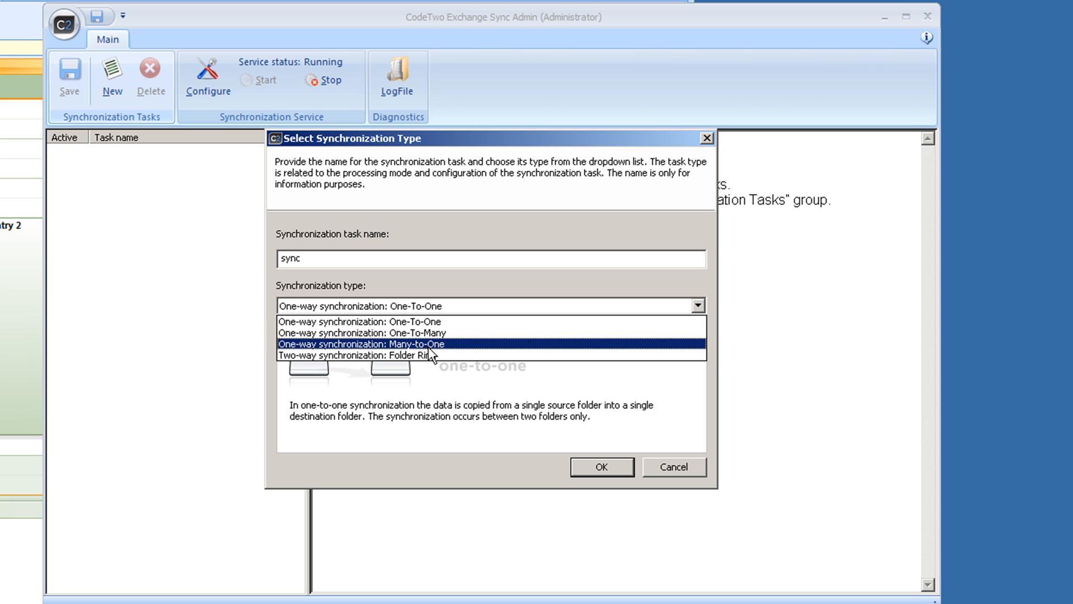
{"action": "left_click", "coordinate": [351, 356]}
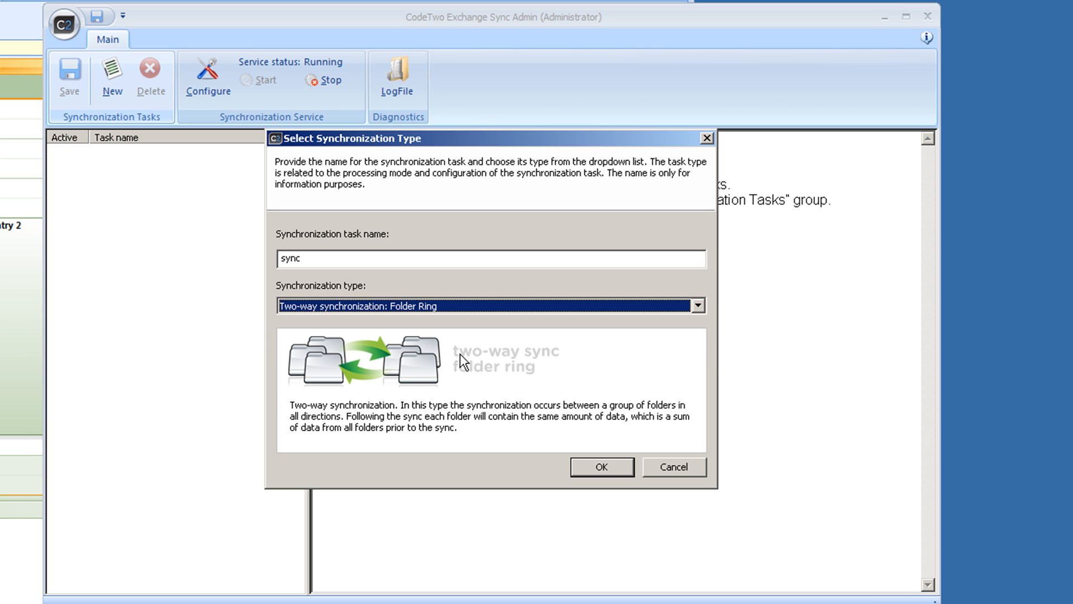
{"action": "mouse_move", "coordinate": [599, 471]}
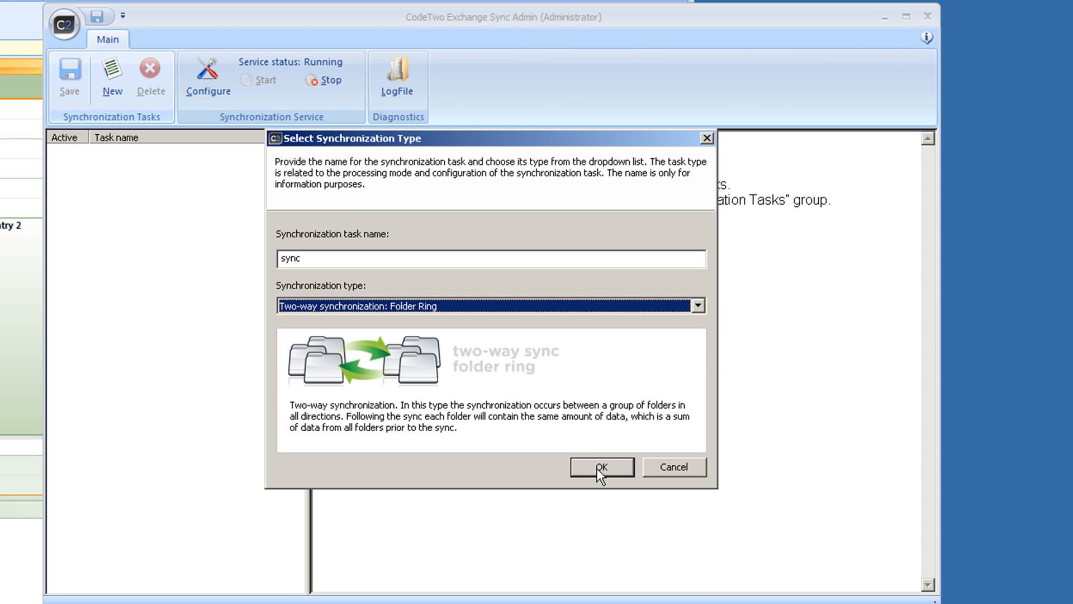
{"action": "left_click", "coordinate": [600, 468]}
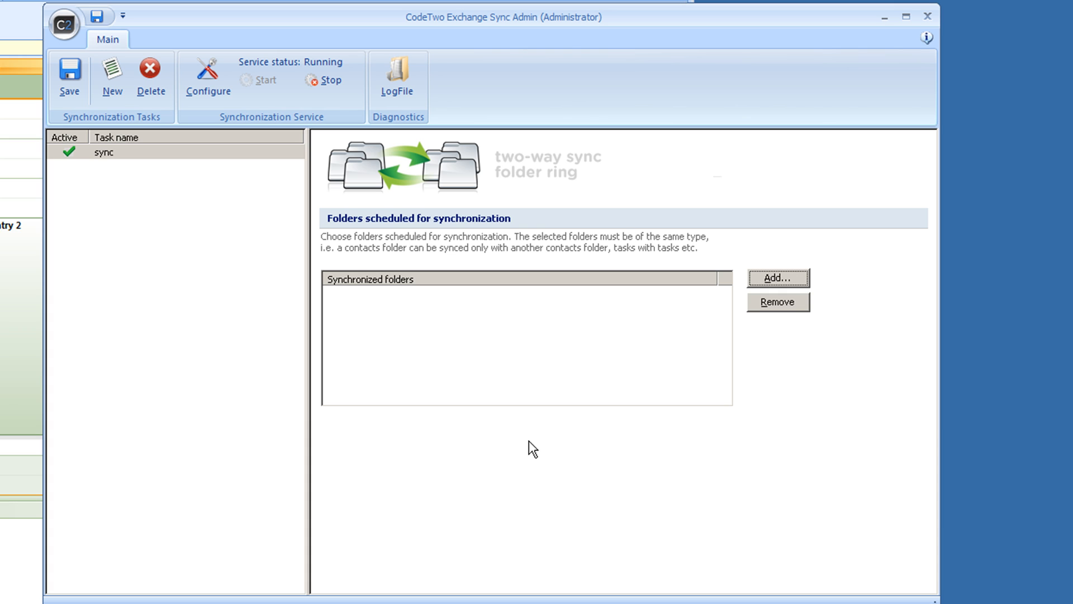
{"action": "mouse_move", "coordinate": [498, 391]}
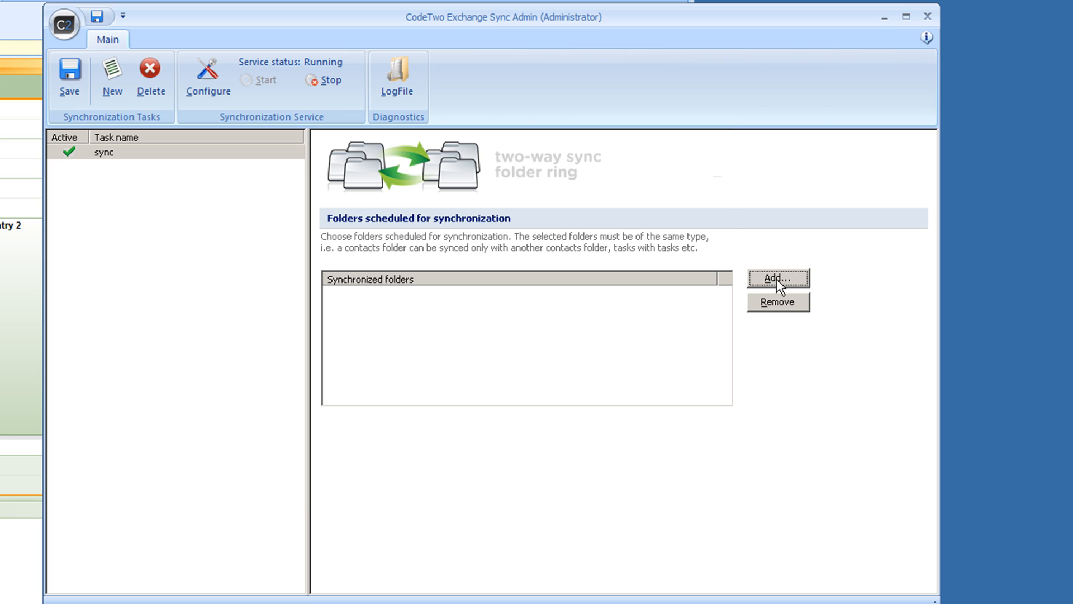
{"action": "left_click", "coordinate": [778, 278]}
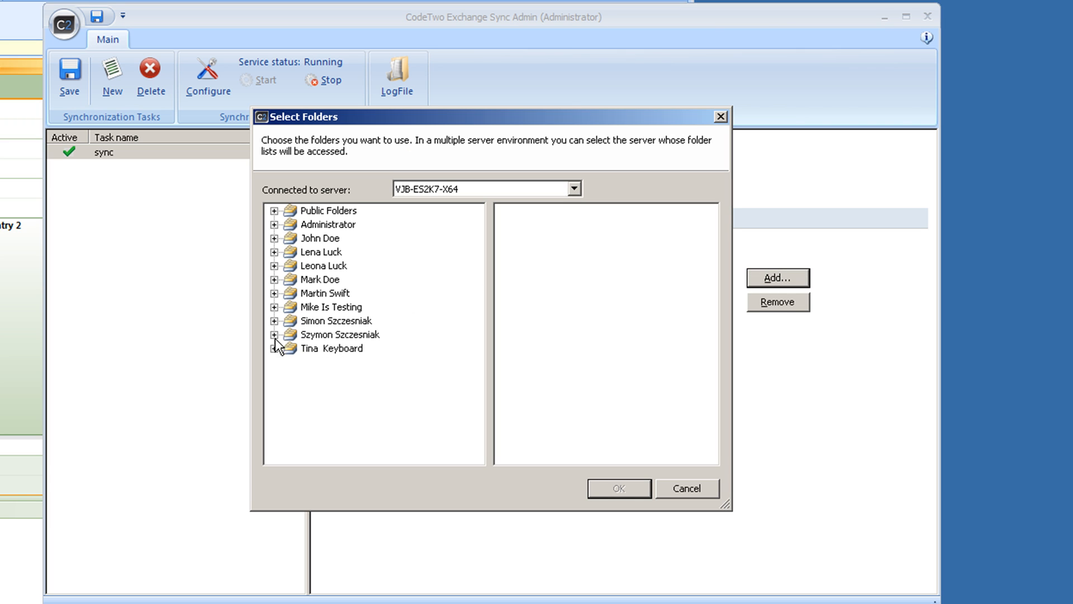
{"action": "left_click", "coordinate": [275, 335]}
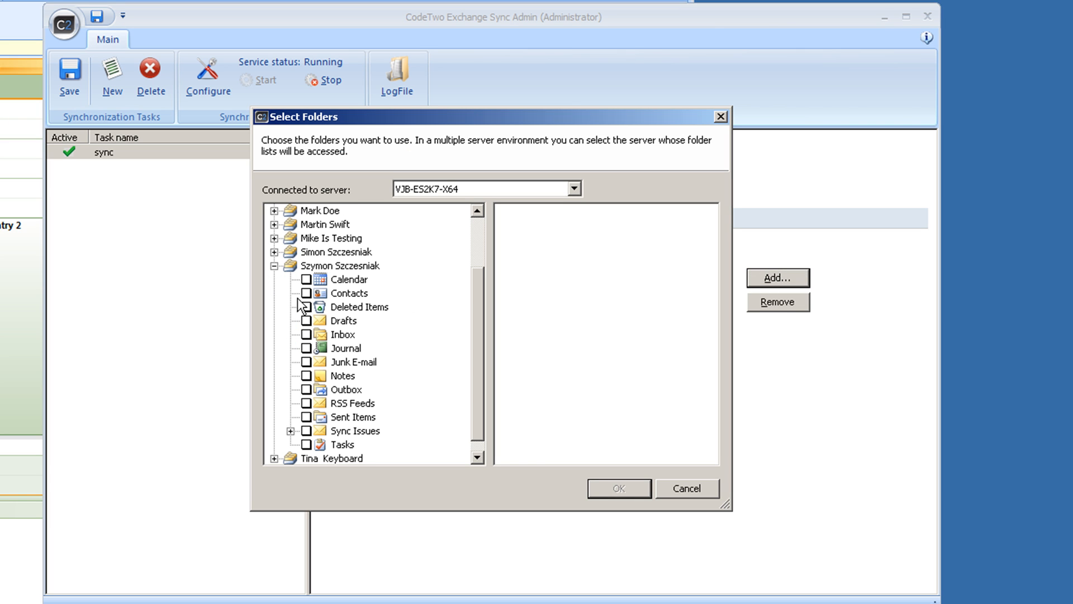
{"action": "left_click", "coordinate": [307, 278]}
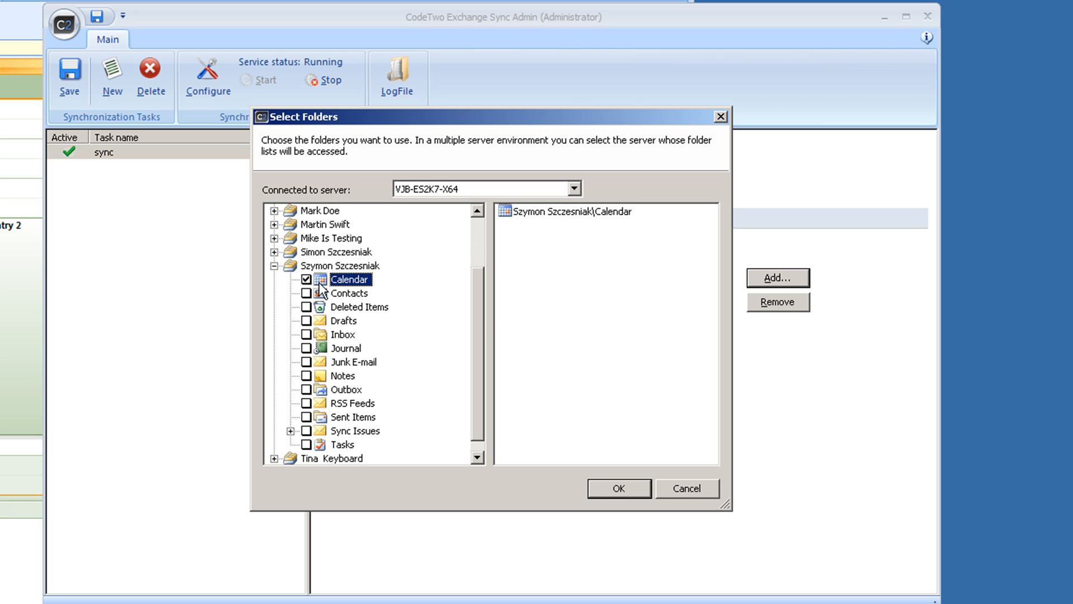
{"action": "scroll", "scroll_direction": "up", "scroll_amount": 3}
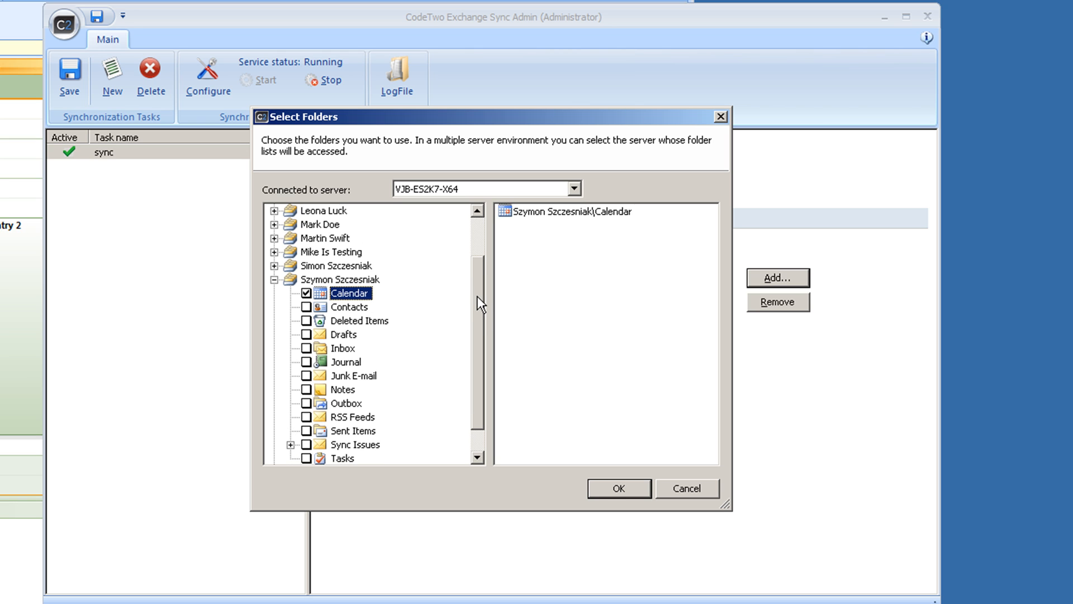
{"action": "scroll", "scroll_direction": "up", "scroll_amount": 3}
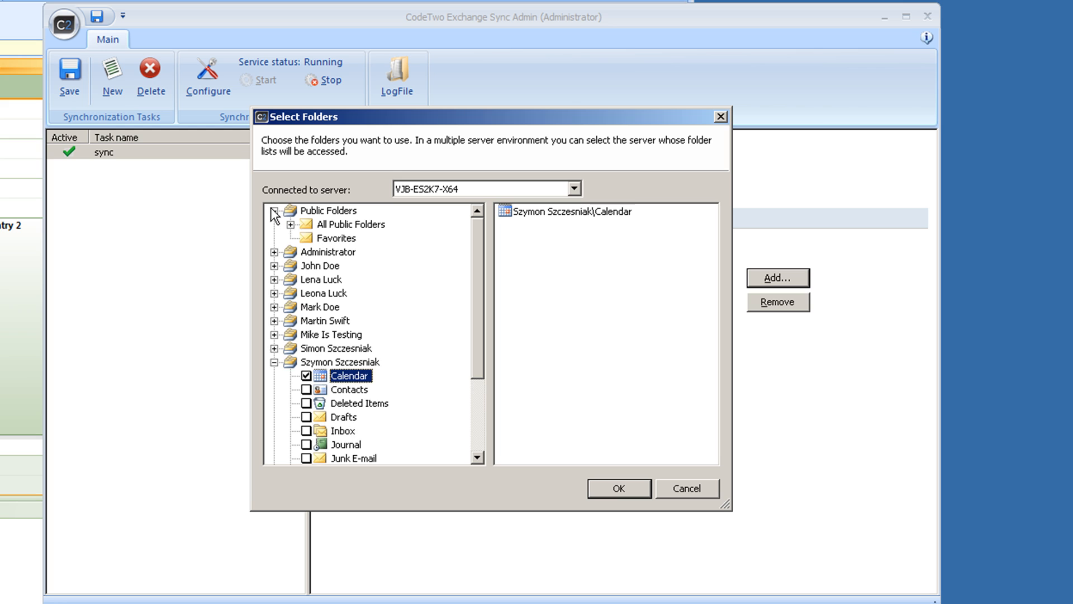
{"action": "left_click", "coordinate": [291, 224]}
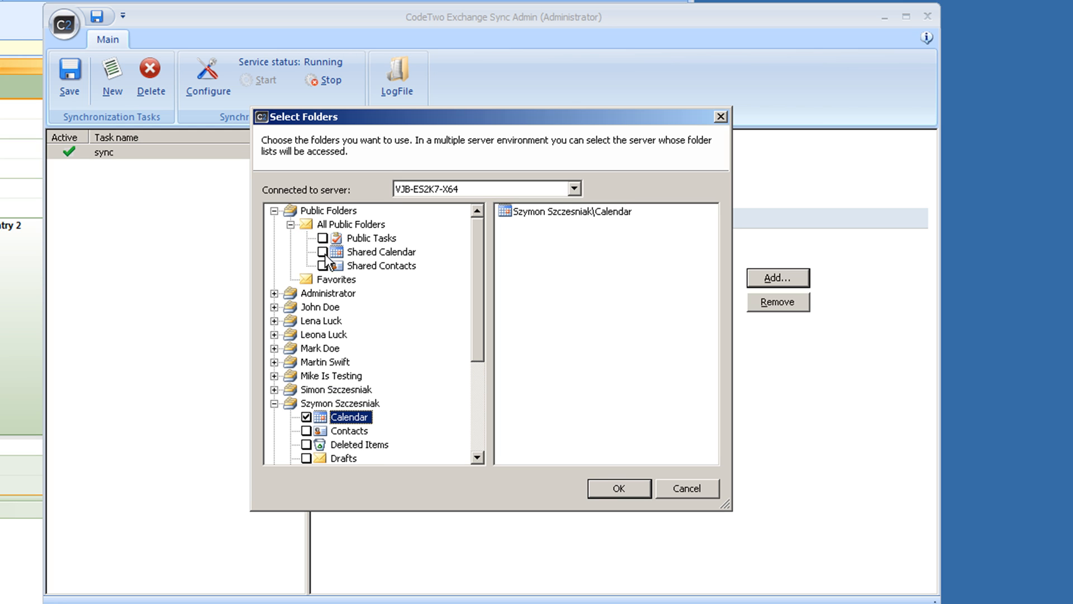
{"action": "left_click", "coordinate": [322, 252]}
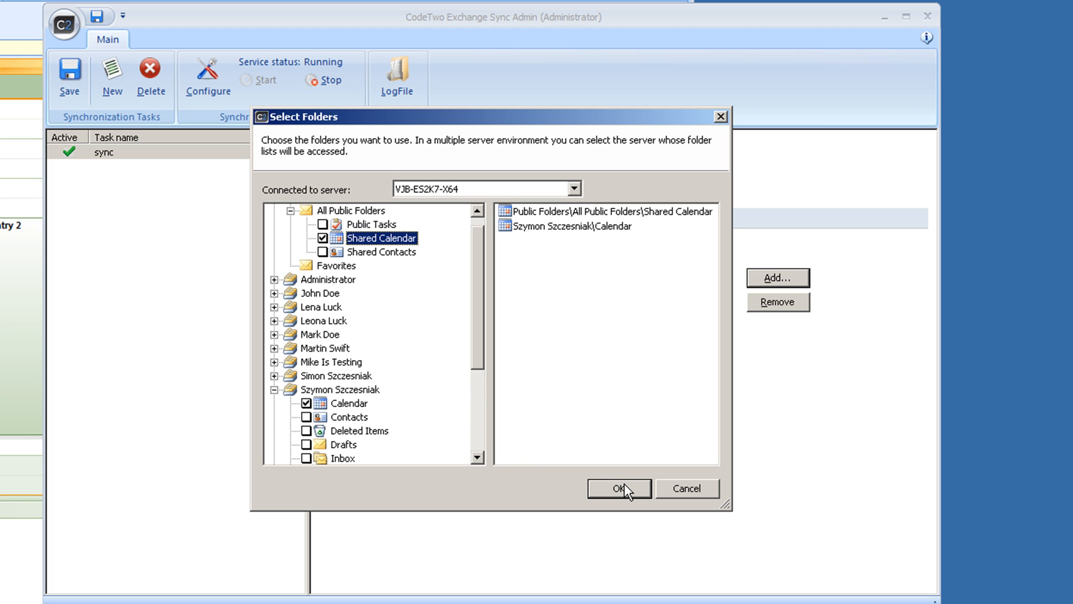
{"action": "left_click", "coordinate": [618, 489]}
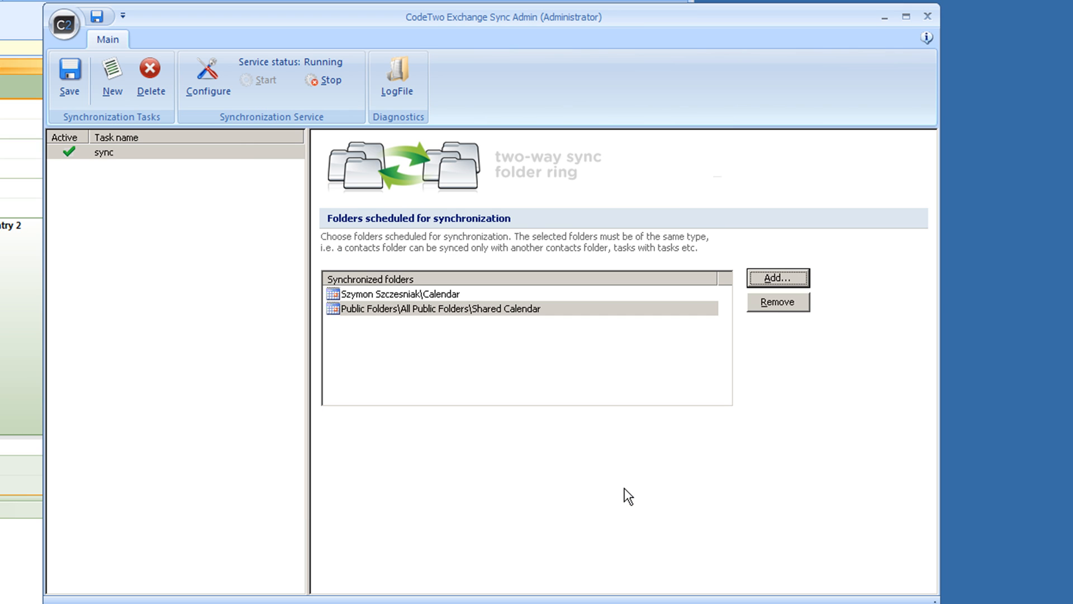
{"action": "mouse_move", "coordinate": [142, 151]}
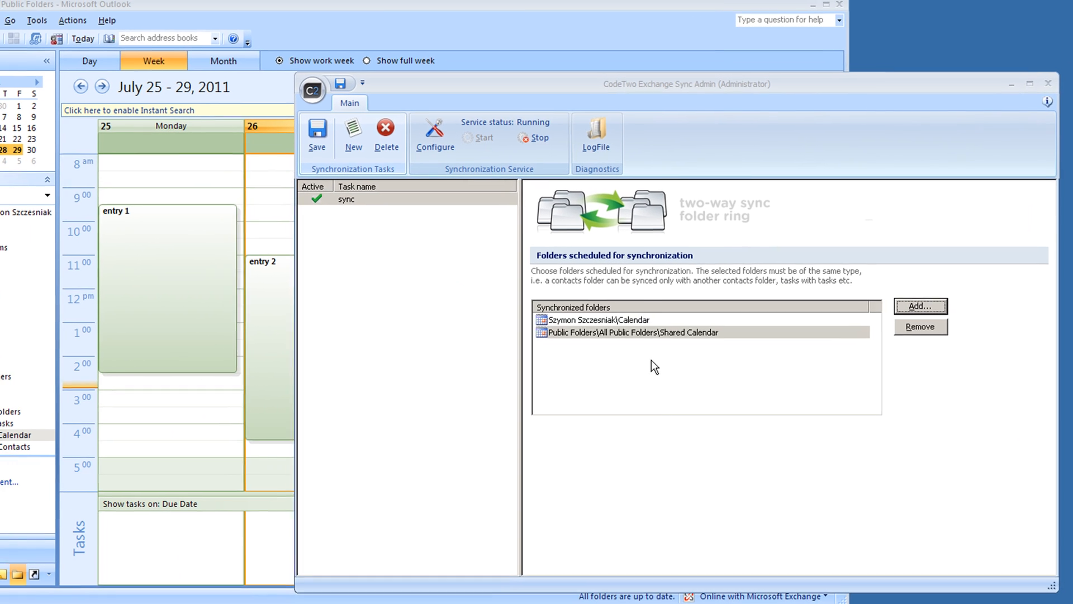
- Save the sync task and acknowledge the 'Data saved successfully' message
{"action": "left_click", "coordinate": [316, 130]}
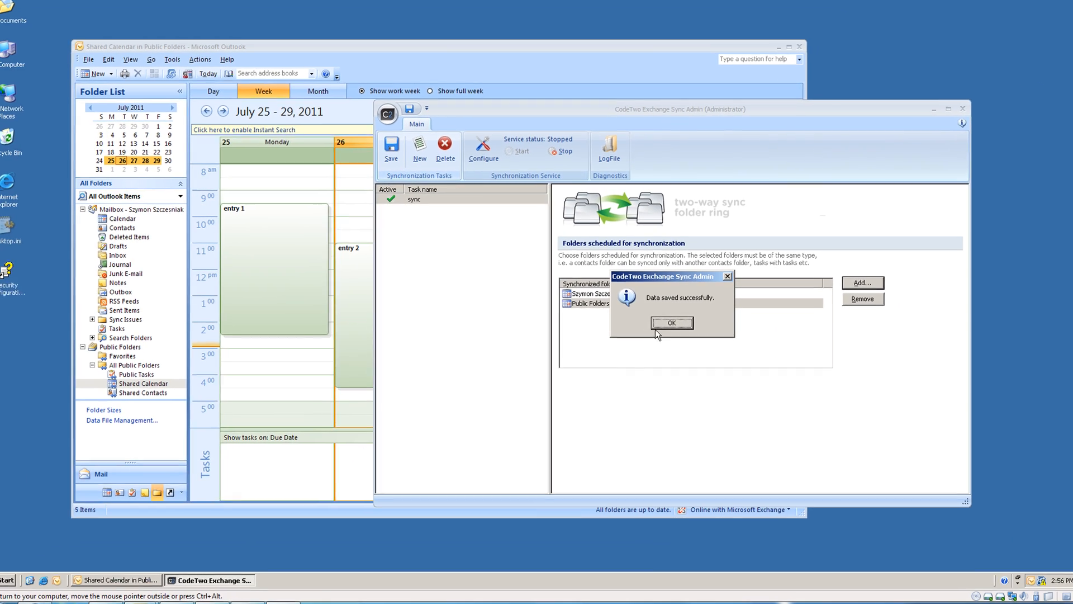
{"action": "left_click", "coordinate": [671, 322]}
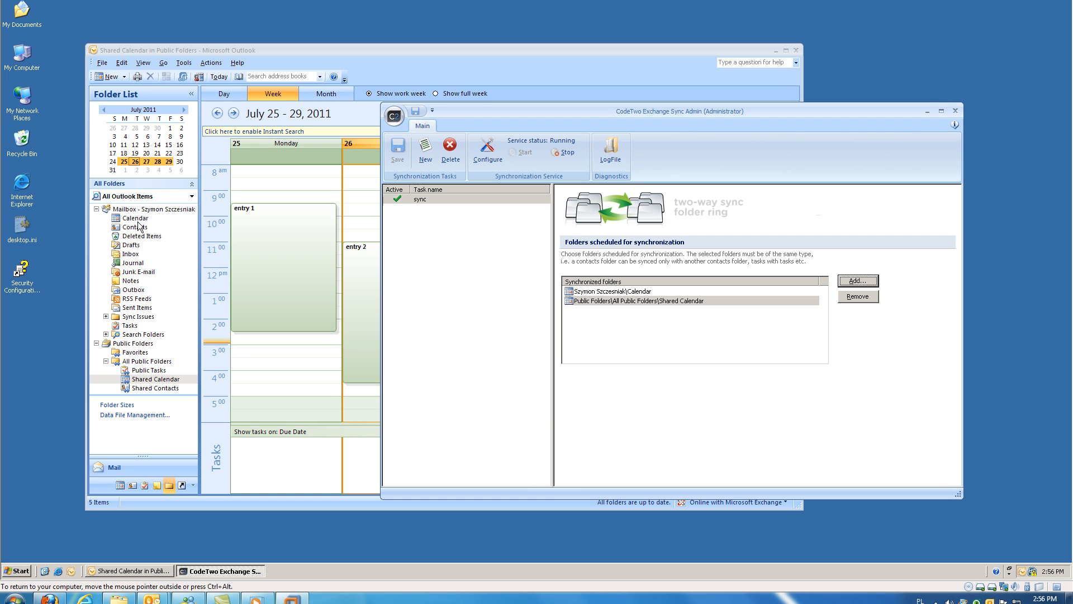